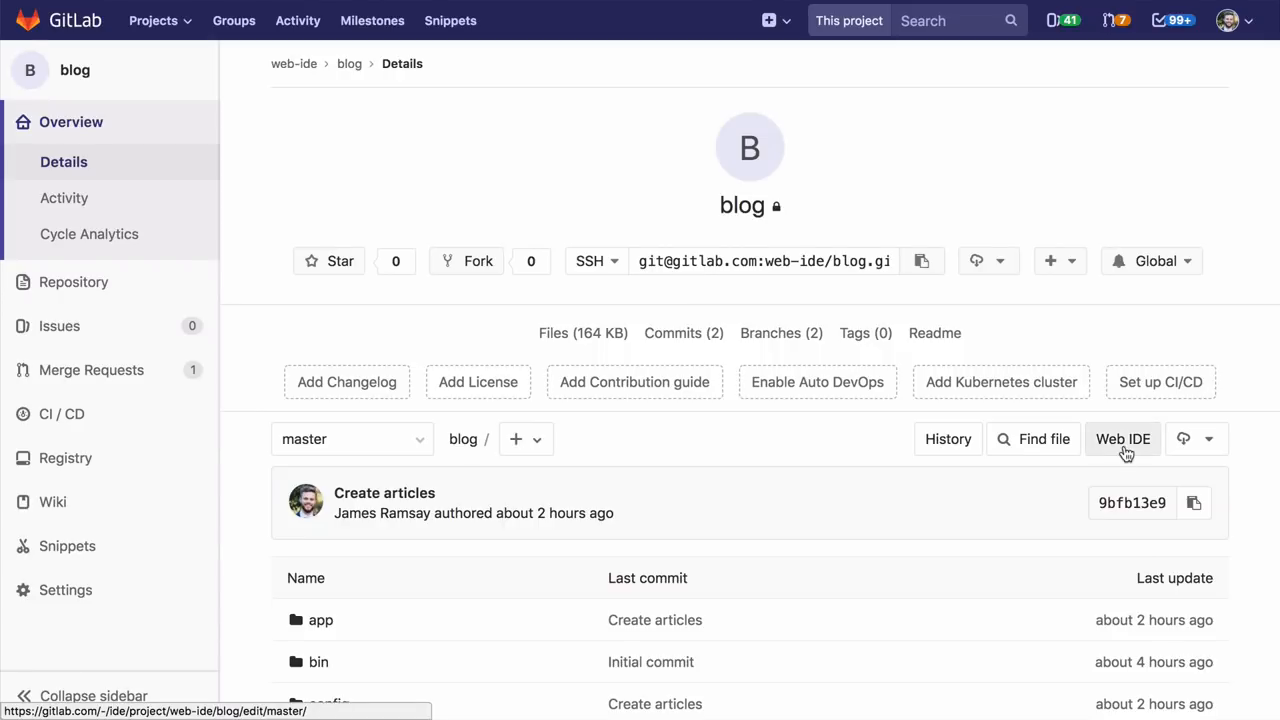
- Launch the Web IDE on the blog project's master branch
left_click(1122, 438)
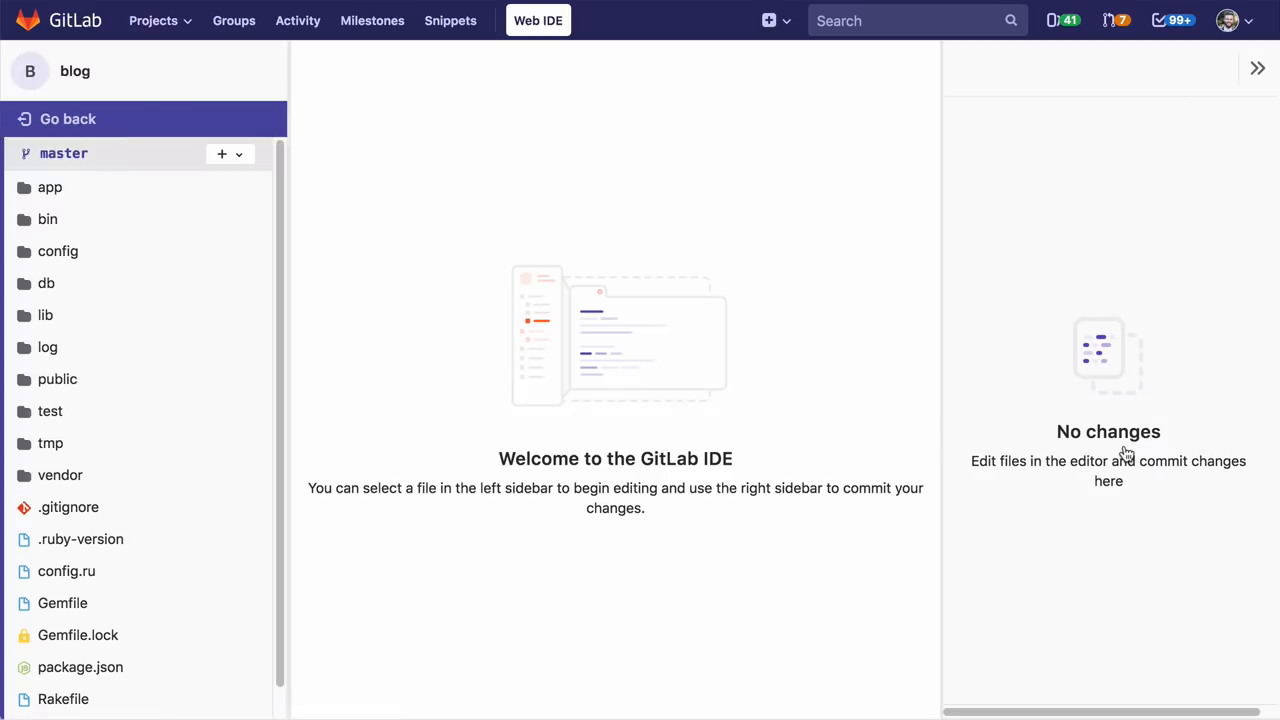
mouse_move(664, 296)
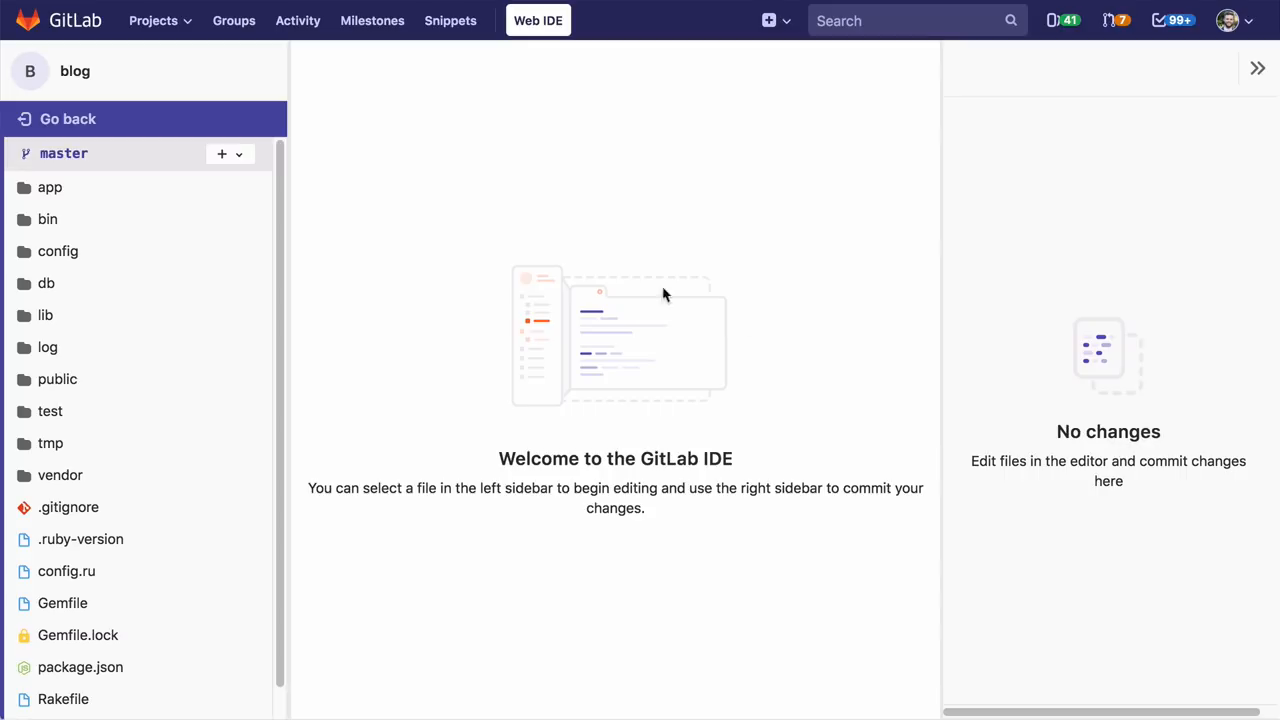
left_click(48, 188)
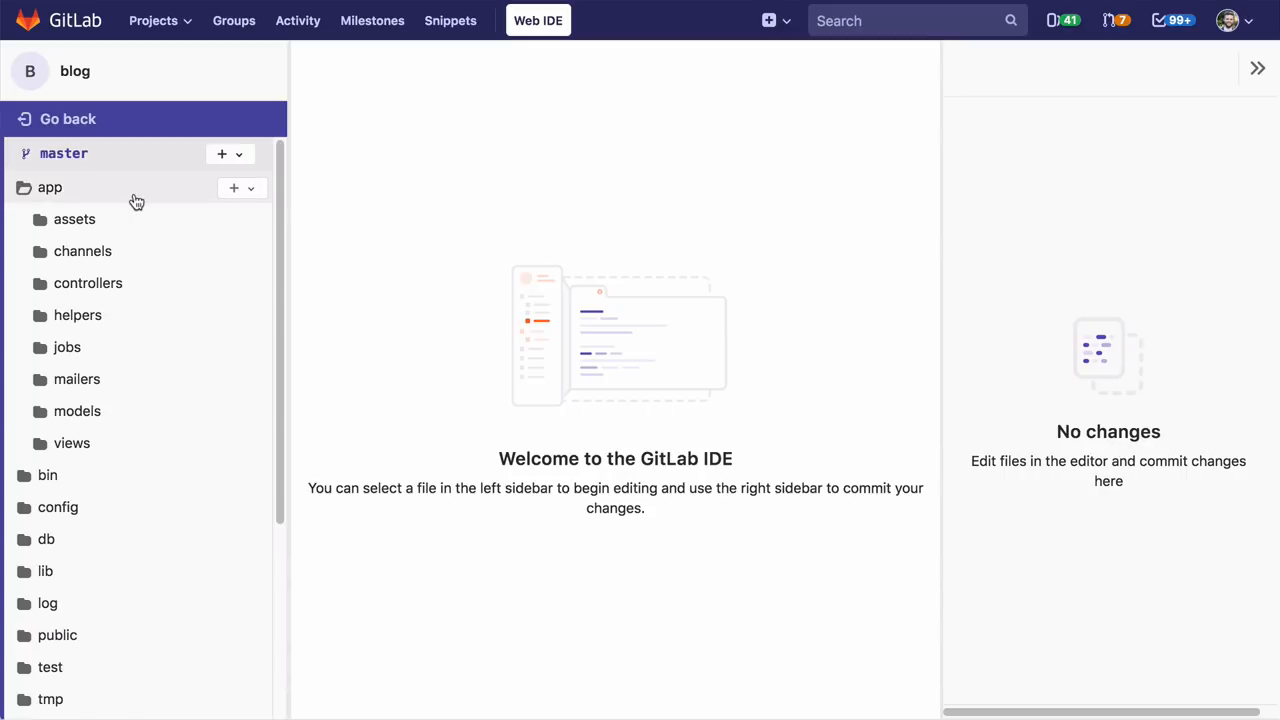
left_click(88, 284)
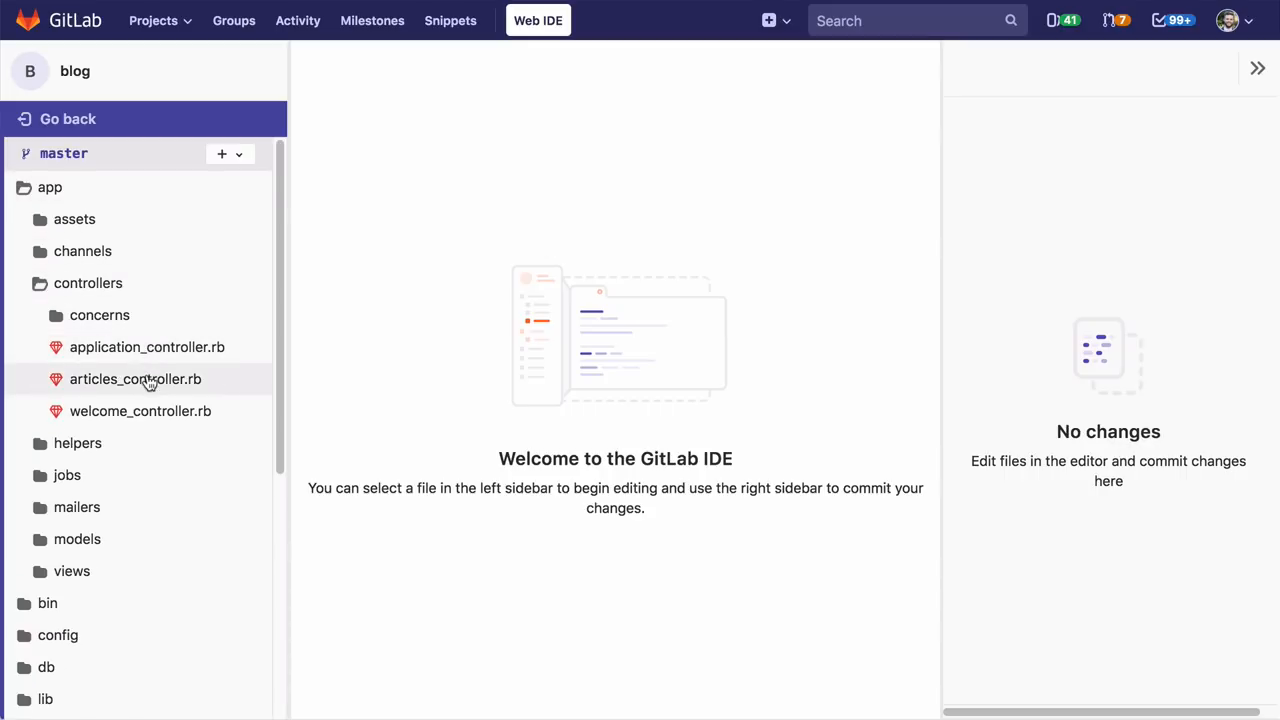
left_click(136, 378)
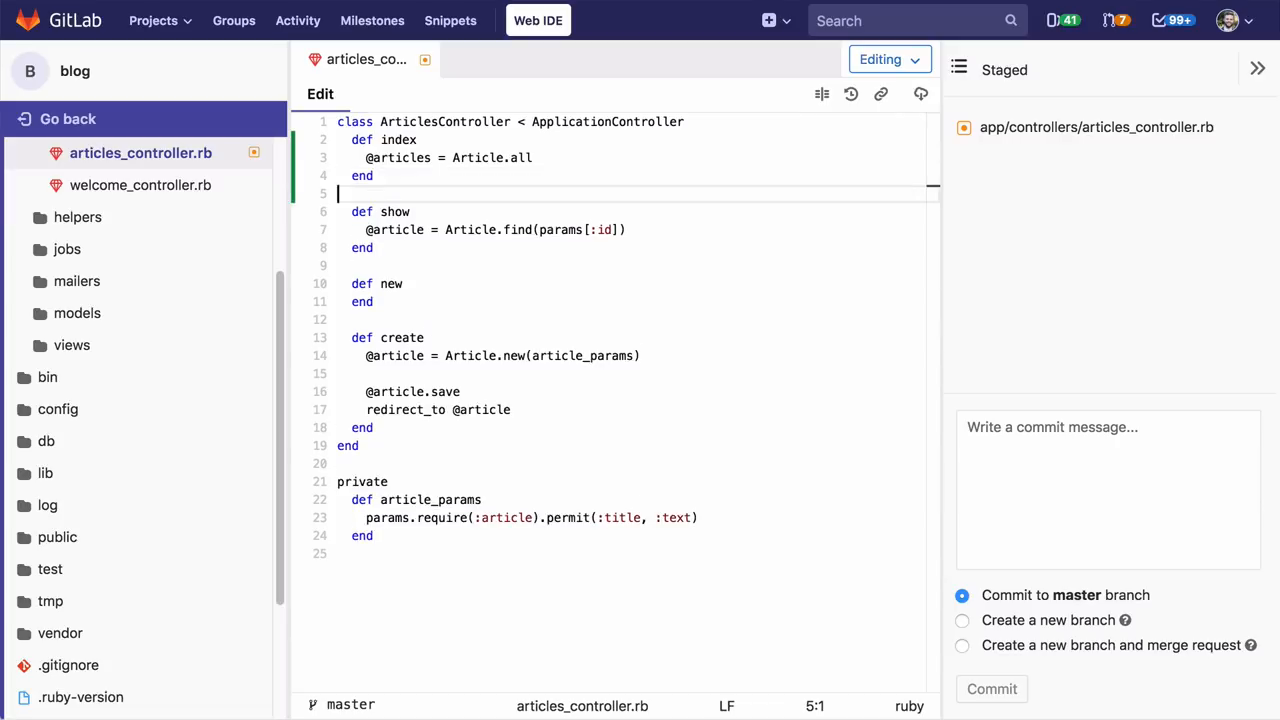
- Create app/views/articles/index.html.erb with the articles table, then give new.html.erb a Back link
left_click(72, 344)
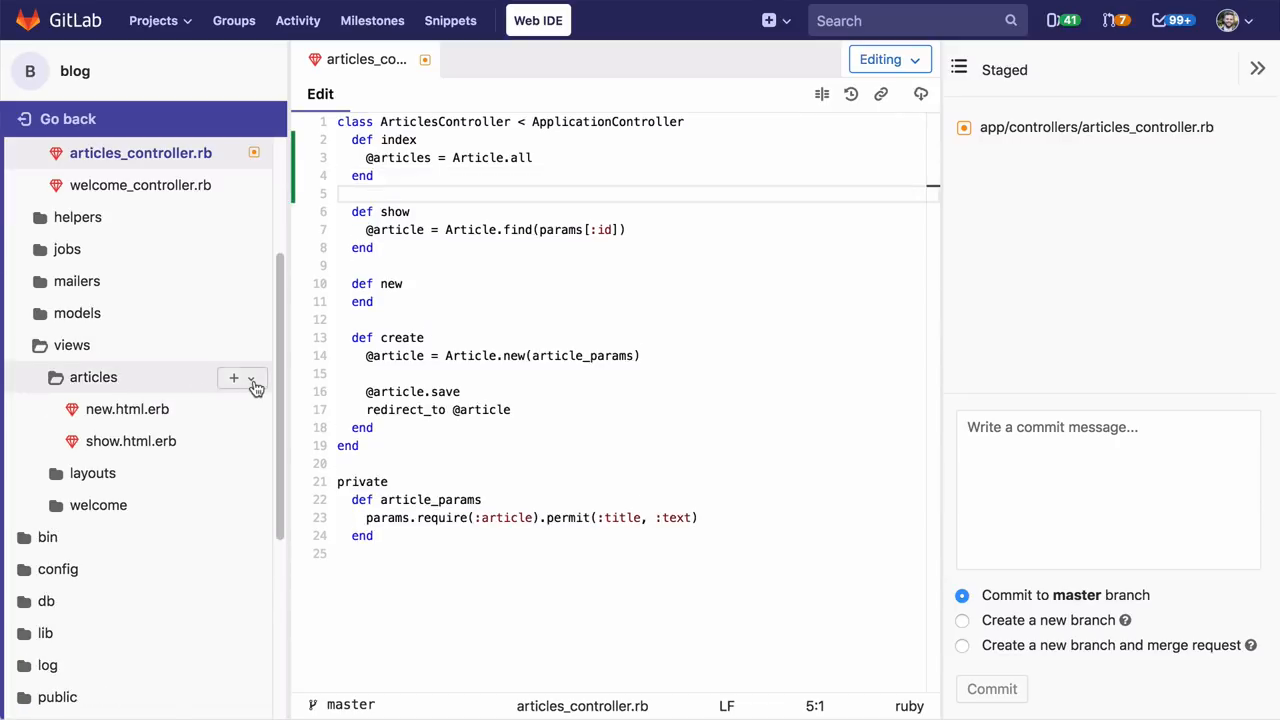
left_click(234, 378)
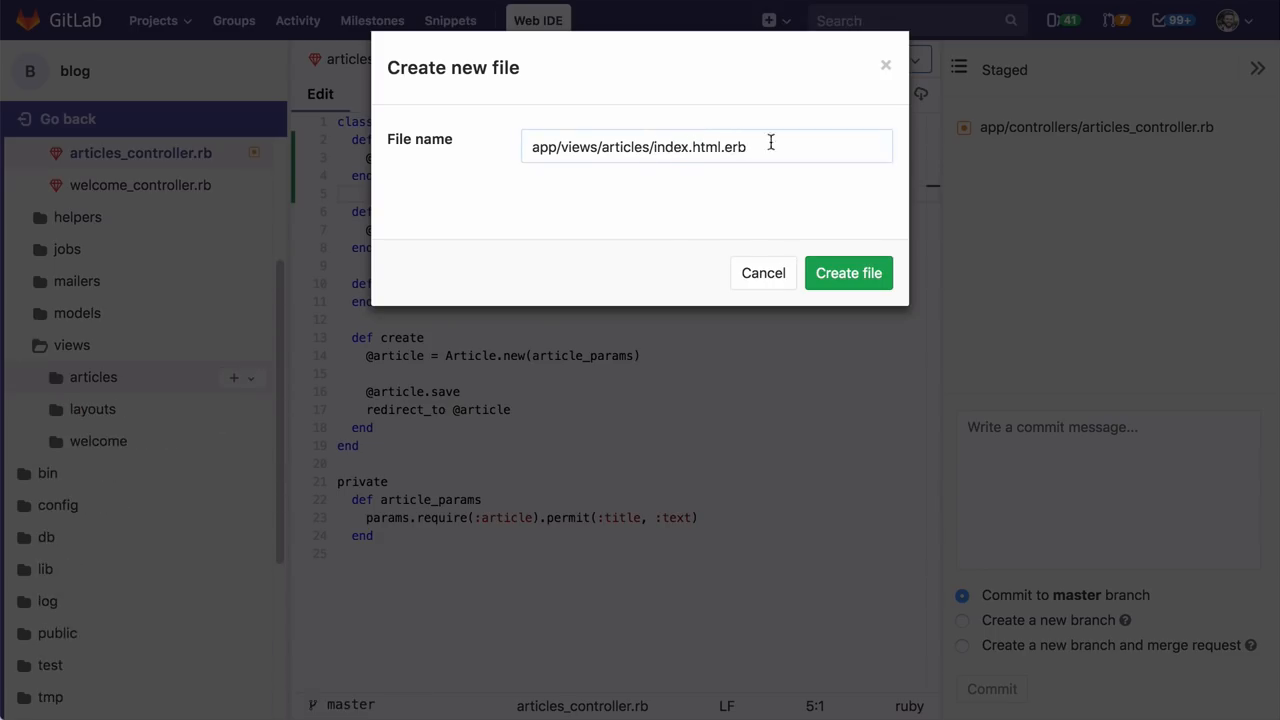
left_click(848, 272)
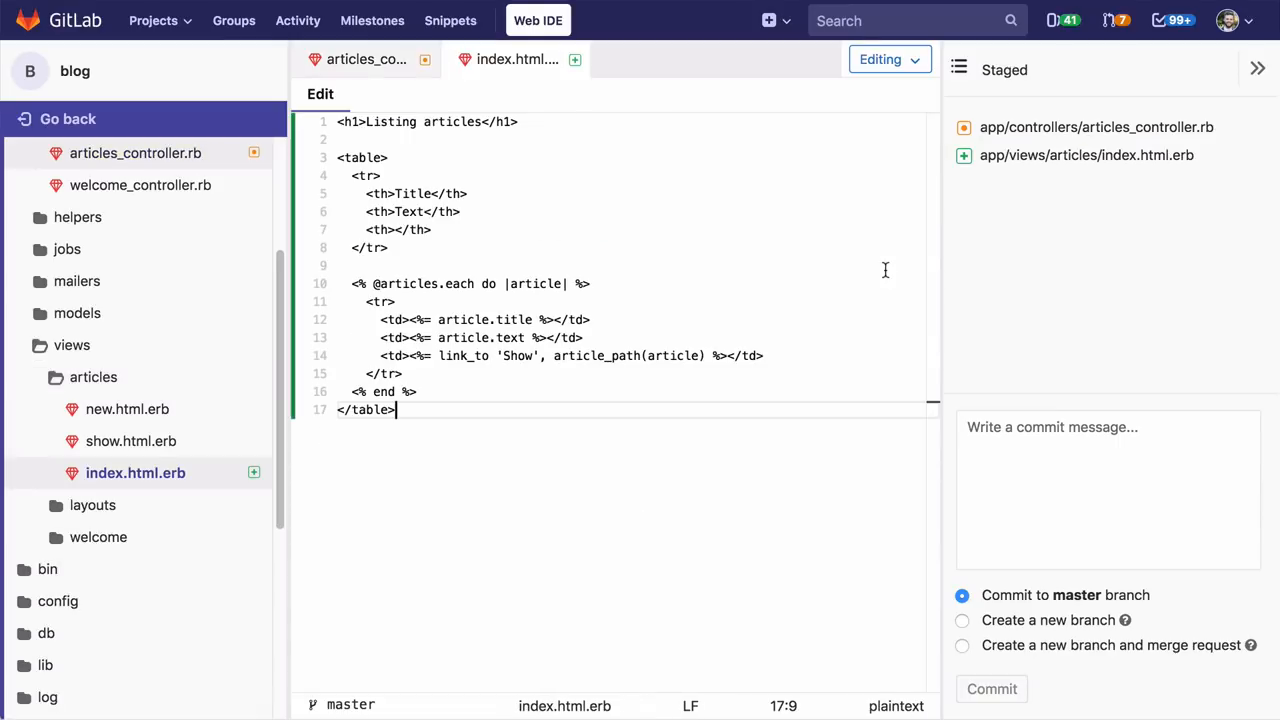
mouse_move(324, 424)
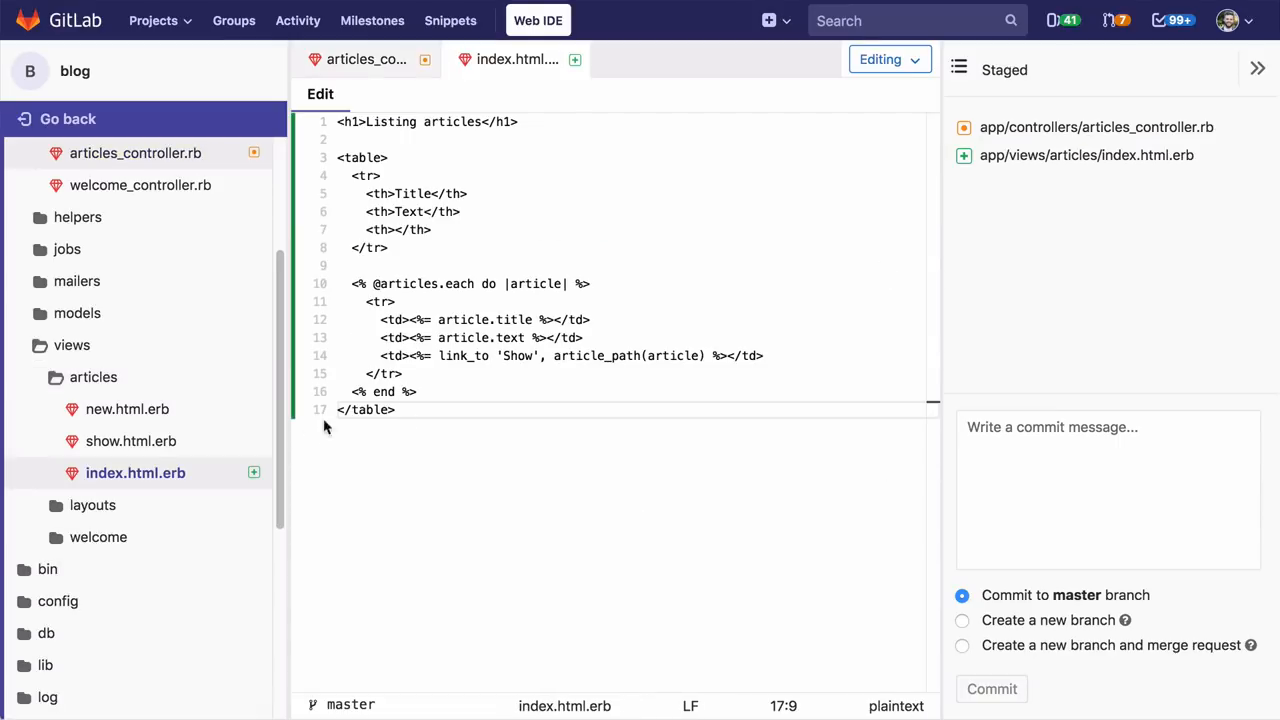
left_click(128, 408)
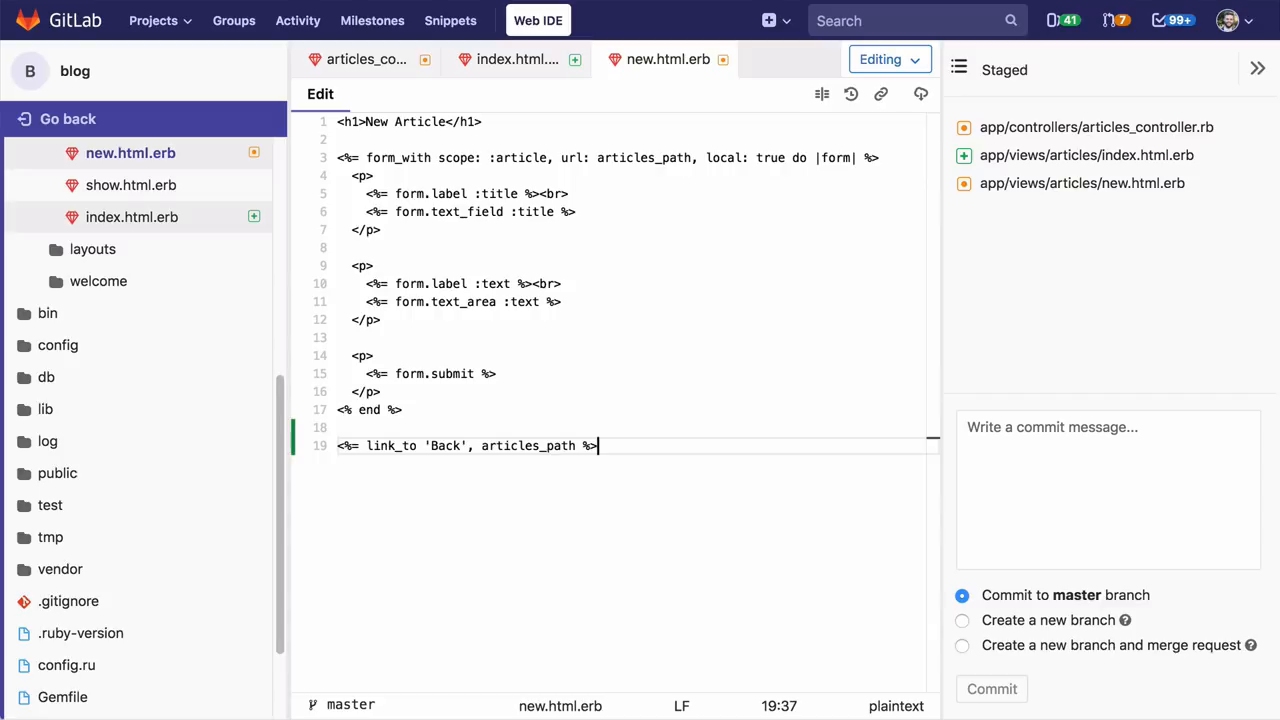
mouse_move(1056, 330)
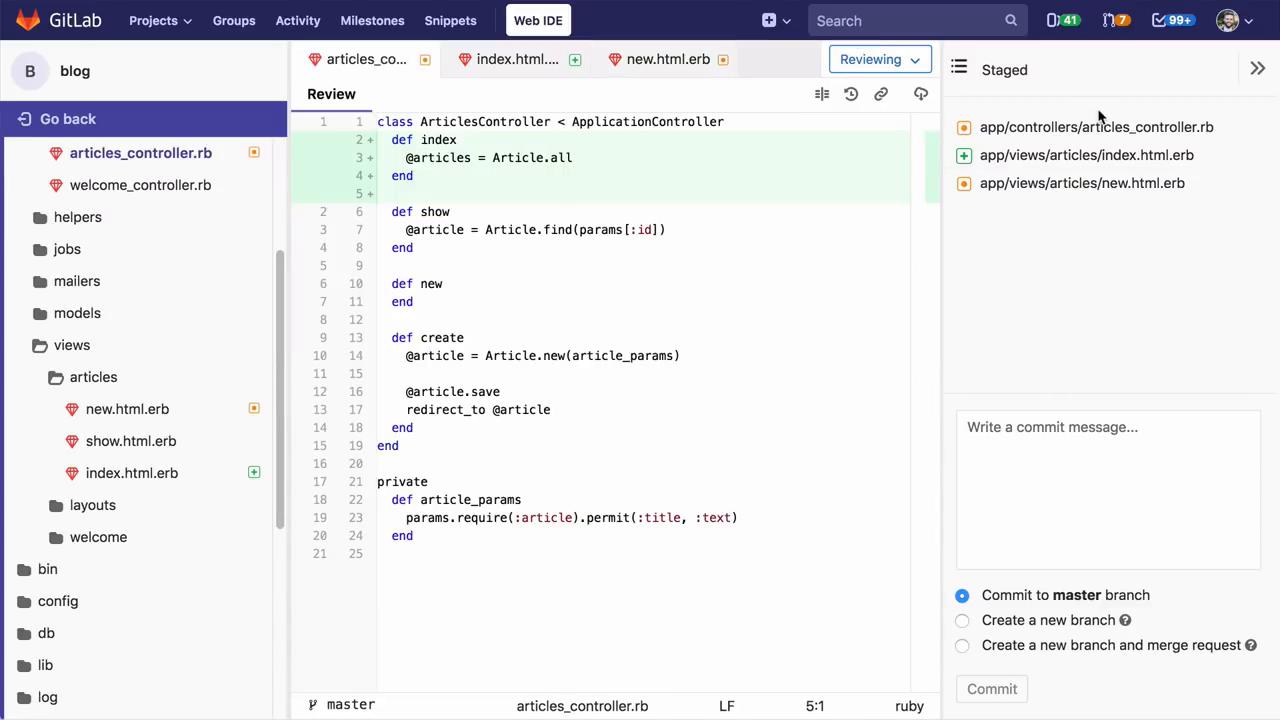
- Review the staged templates and commit to new branch article-list with merge request 'Add blog article list'
left_click(1086, 156)
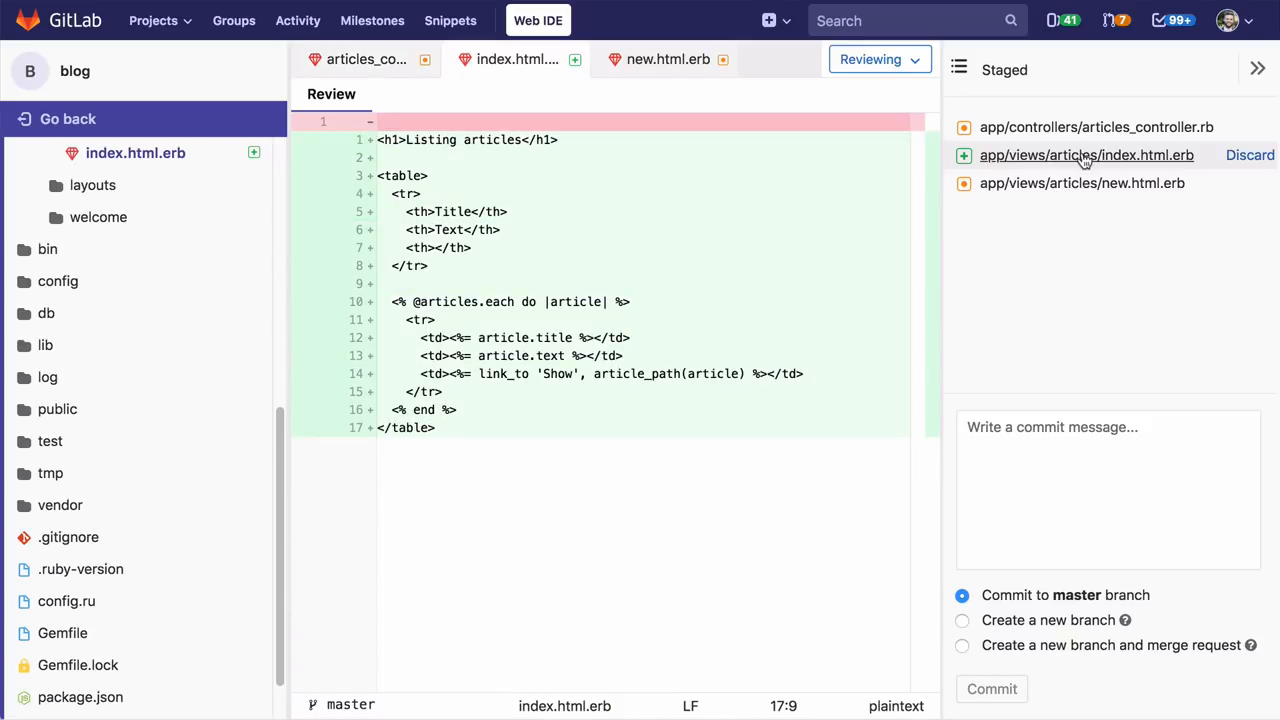
left_click(1082, 184)
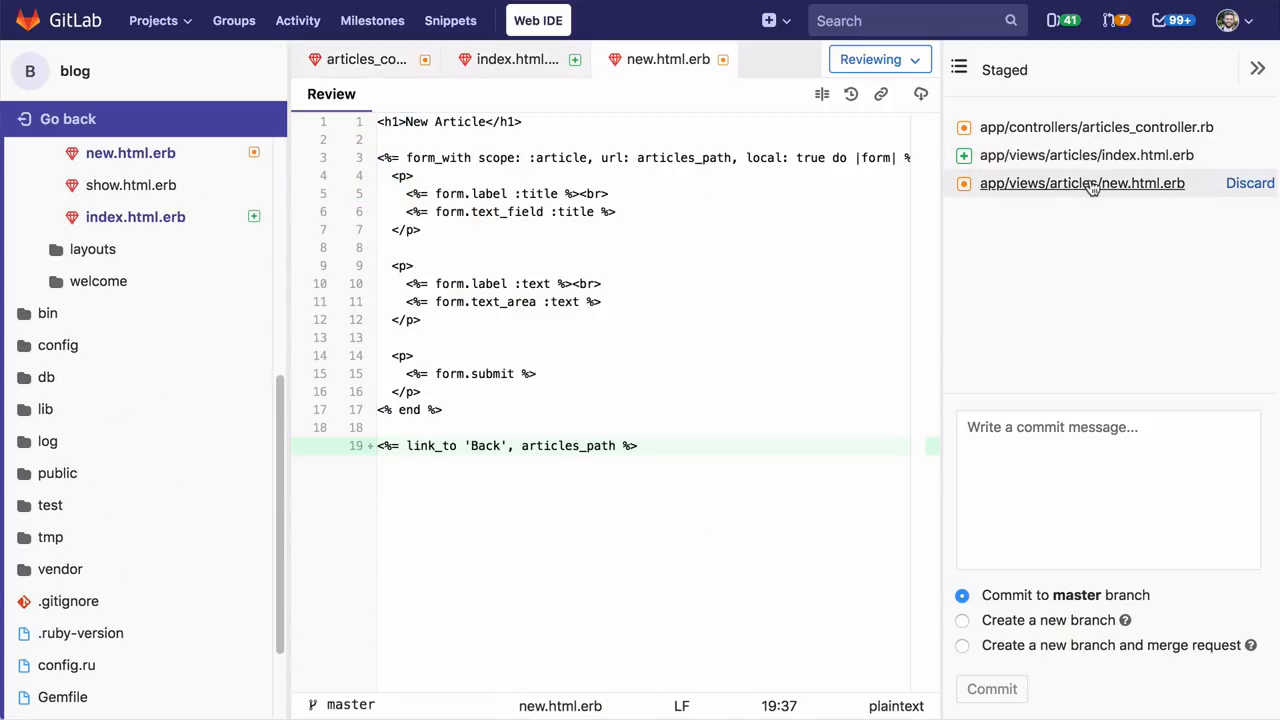
mouse_move(1088, 652)
type("Add blog article list")
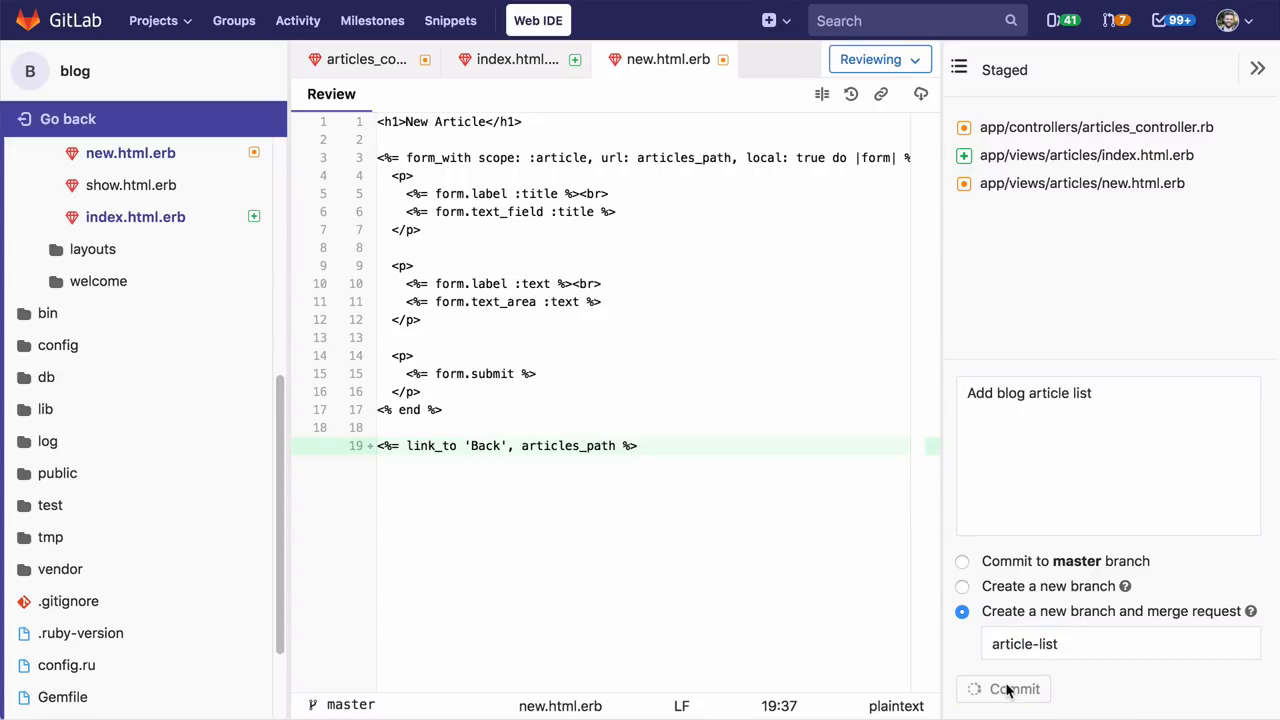
left_click(1014, 688)
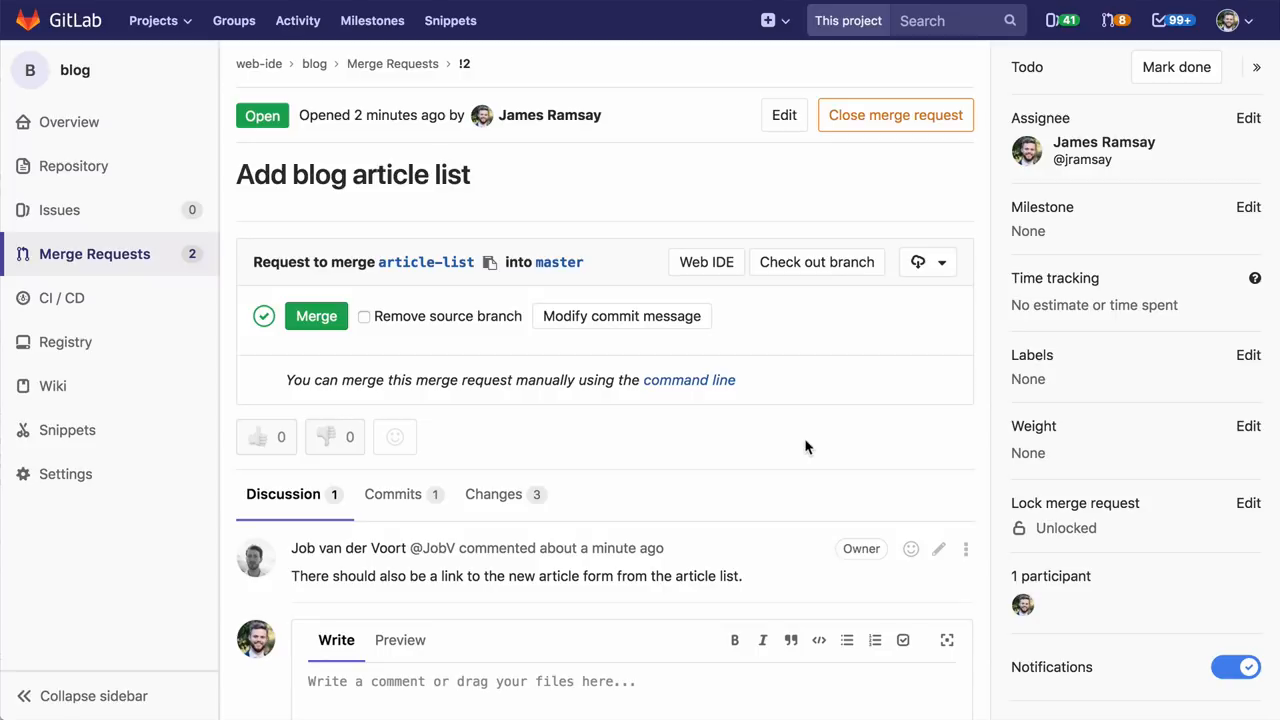
left_click(706, 262)
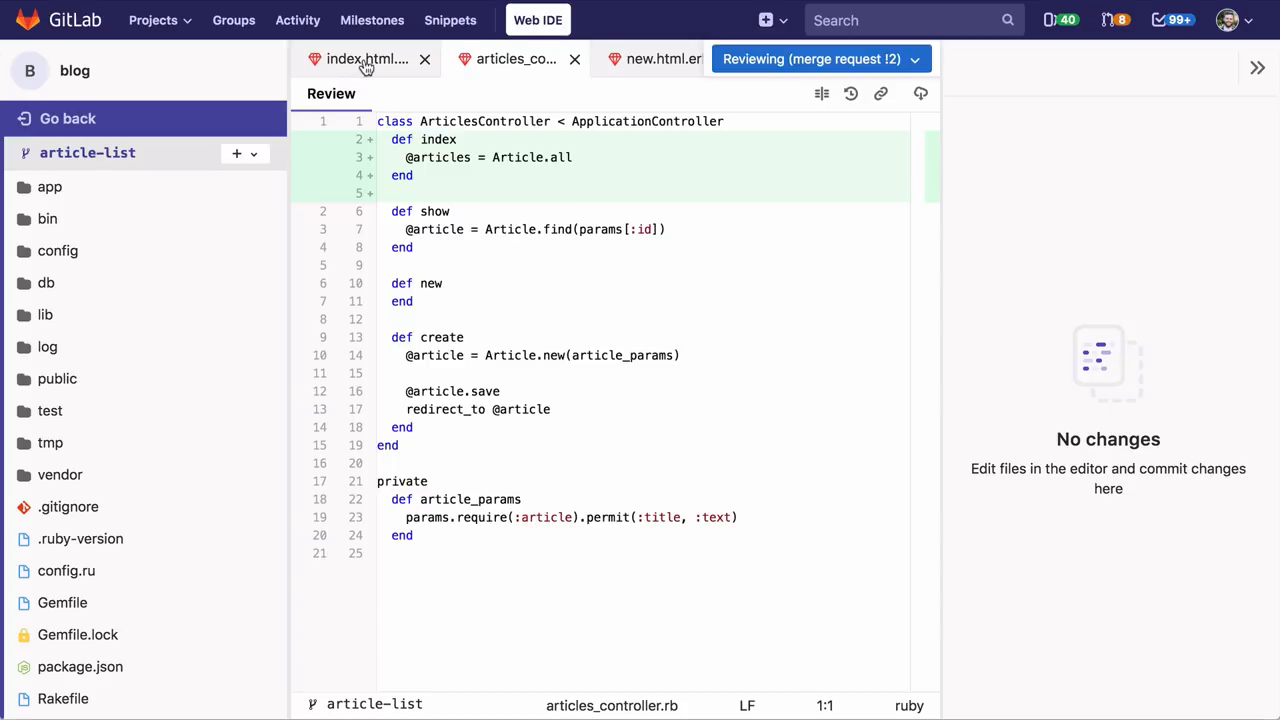
- Add link_to 'New article', new_article_path in index.html.erb and switch to Reviewing mode
left_click(364, 60)
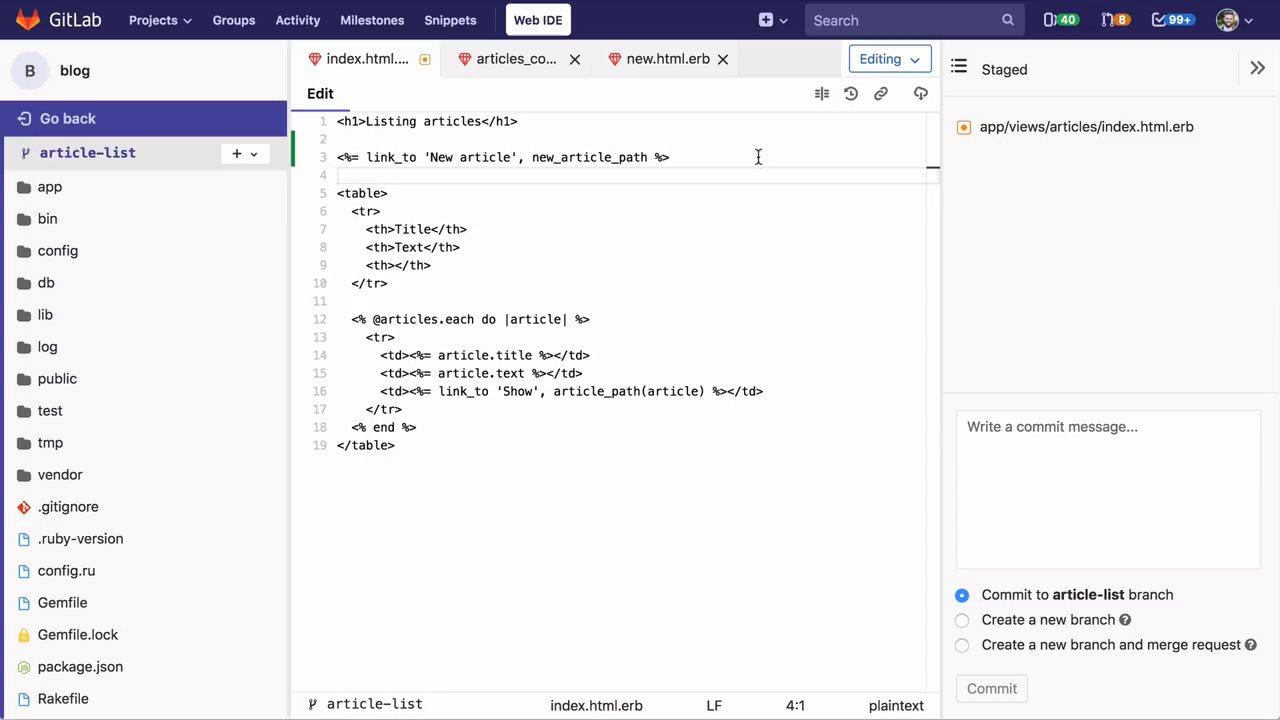
left_click(884, 60)
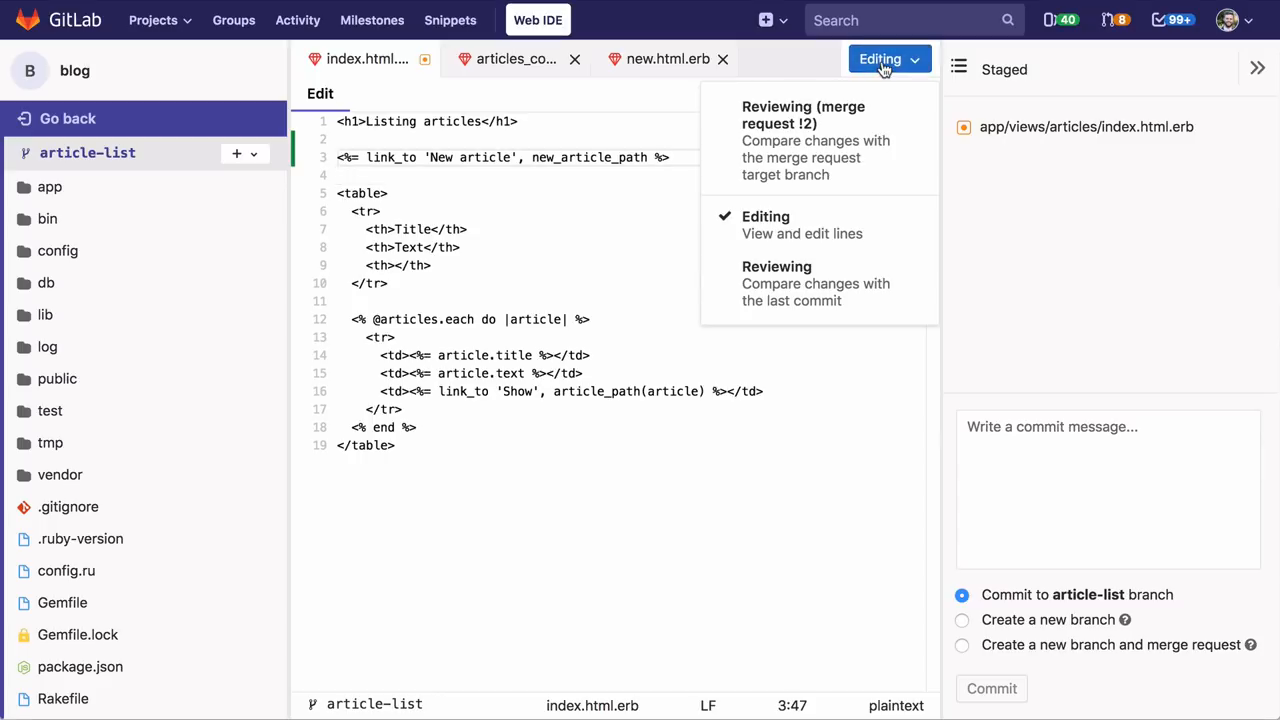
left_click(776, 284)
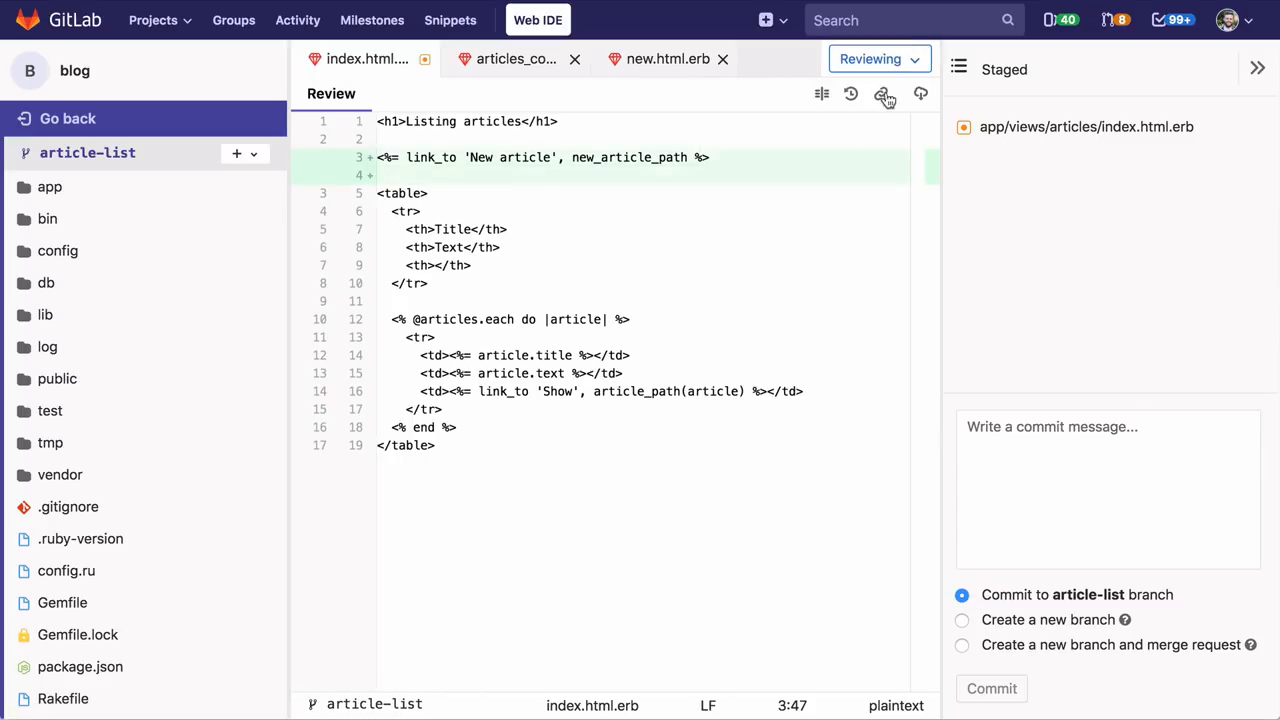